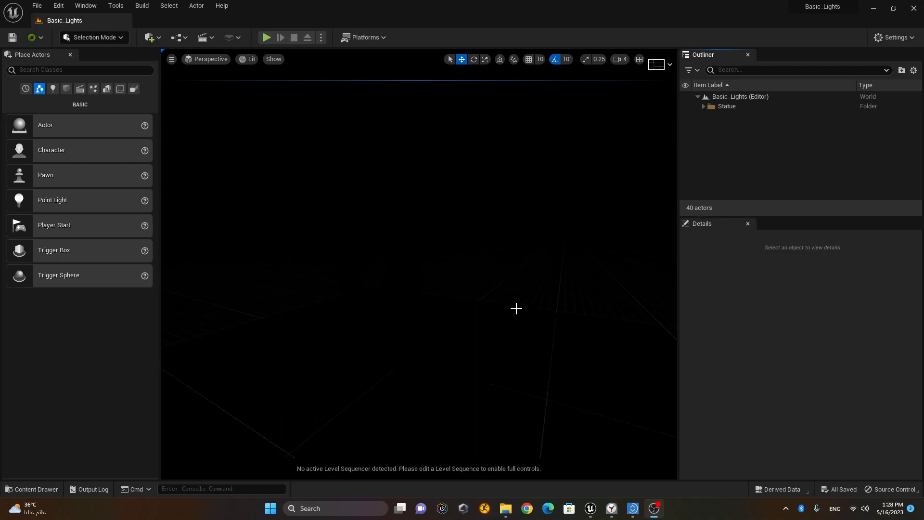
{"action": "mouse_move", "coordinate": [302, 236]}
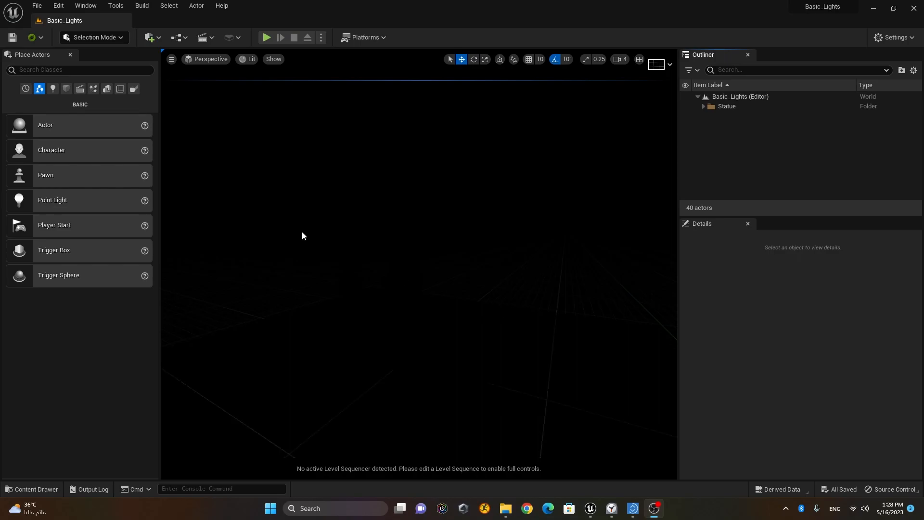
{"action": "mouse_move", "coordinate": [53, 89]}
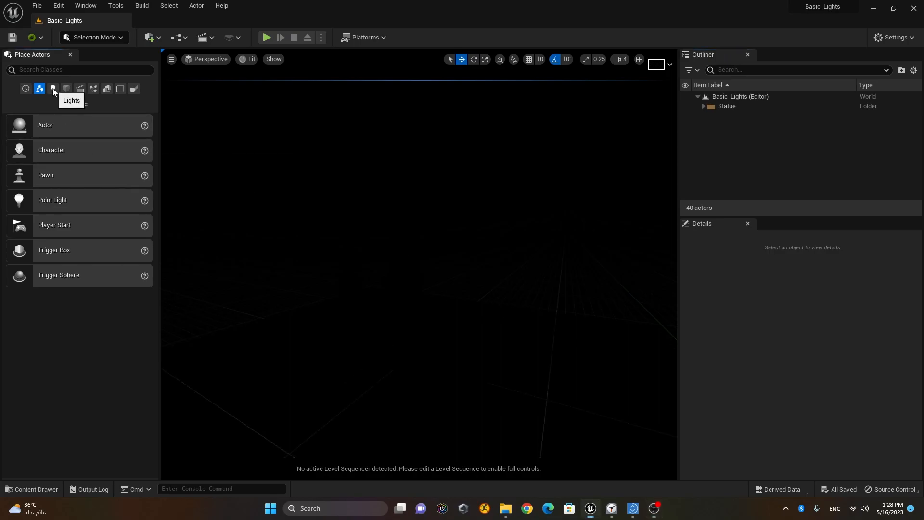
Show the placeable light types in the Place Actors Lights category
{"action": "left_click", "coordinate": [53, 89]}
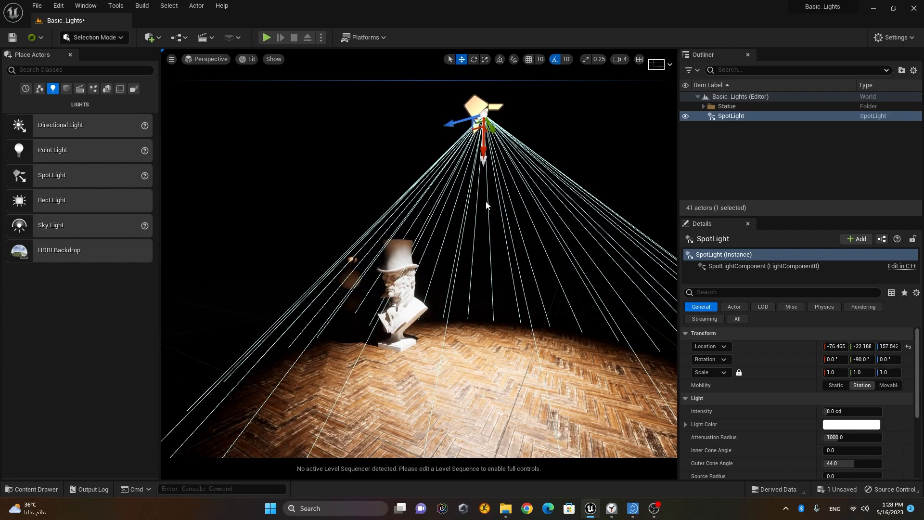
{"action": "mouse_move", "coordinate": [535, 137]}
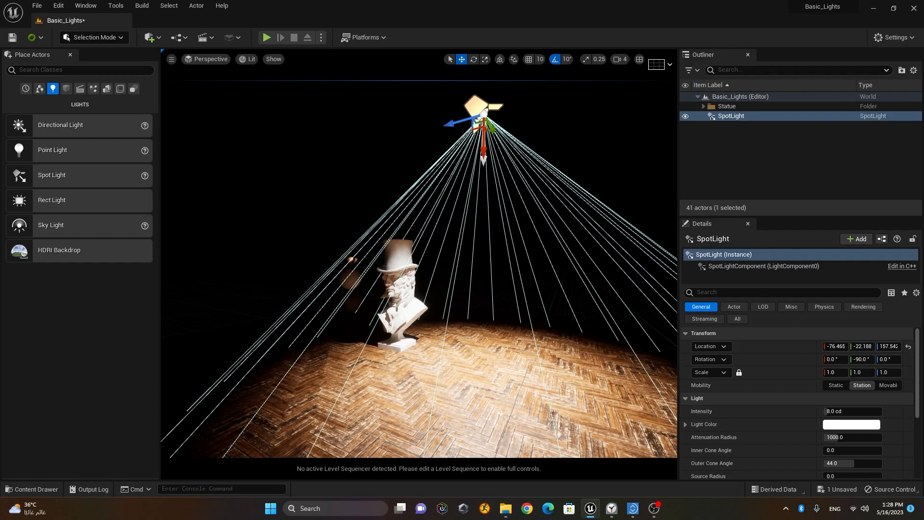
Enter 250.917465 in the spotlight's Details light settings
{"action": "scroll", "scroll_direction": "down", "scroll_amount": 3}
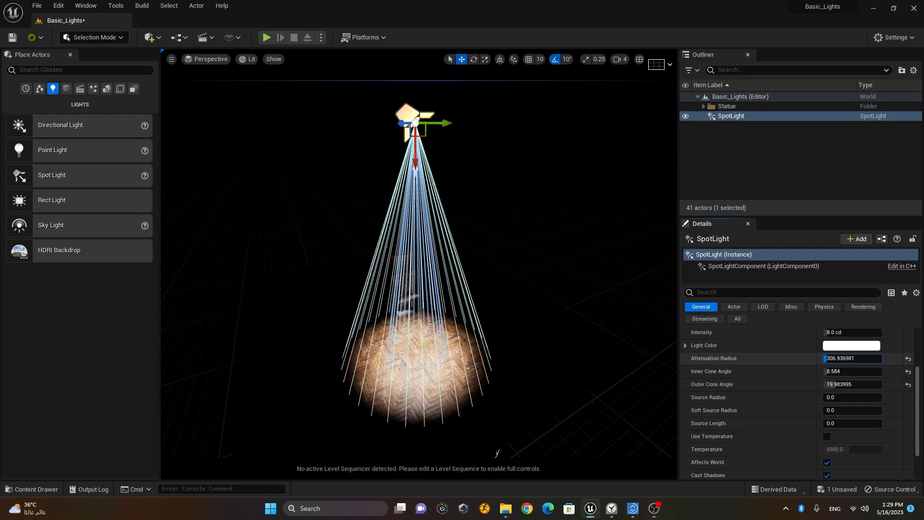
{"action": "type", "text": "250.917465"}
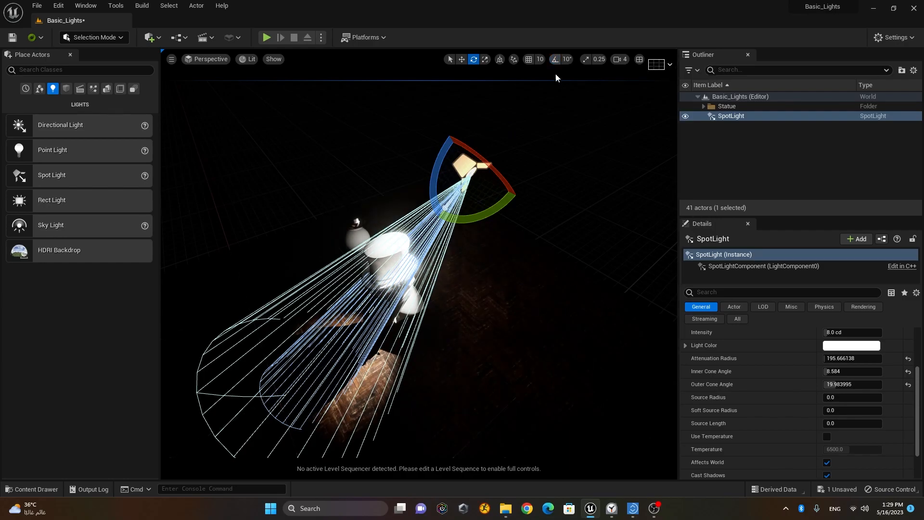
{"action": "left_click", "coordinate": [462, 59]}
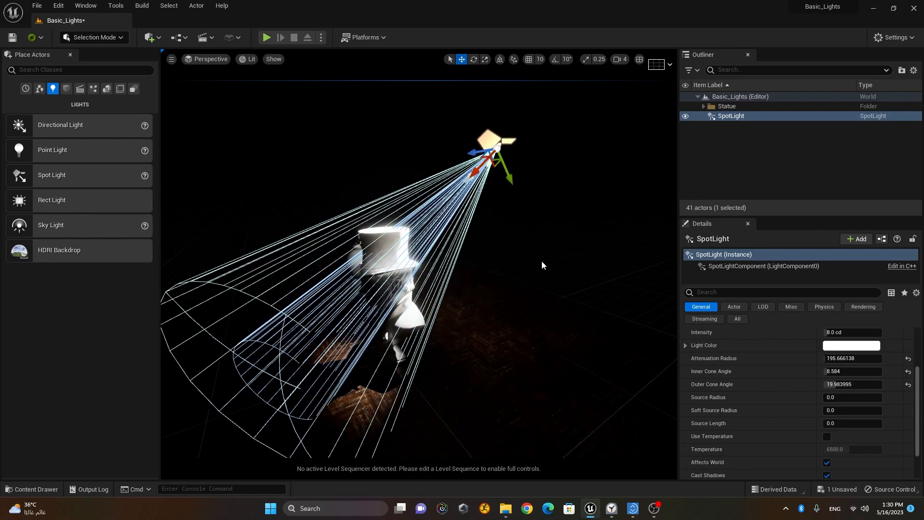
{"action": "mouse_move", "coordinate": [531, 237]}
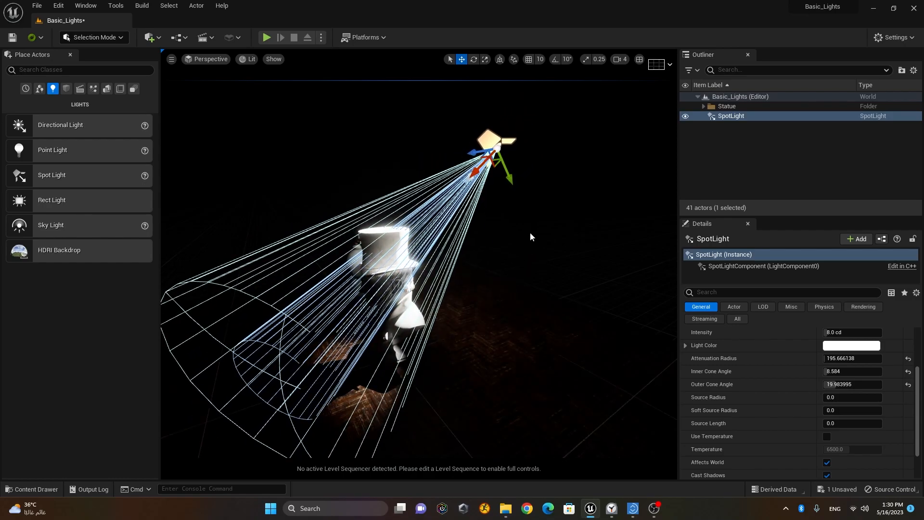
{"action": "left_click", "coordinate": [516, 260]}
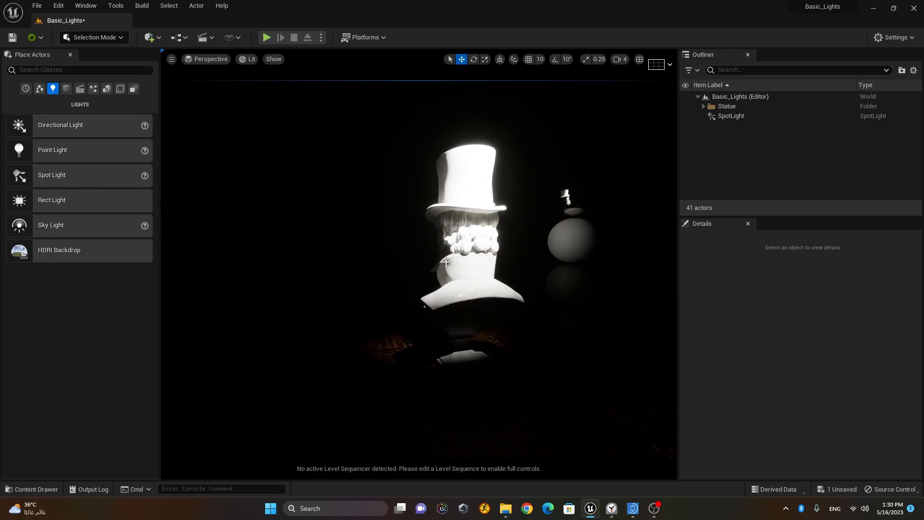
{"action": "mouse_move", "coordinate": [499, 185]}
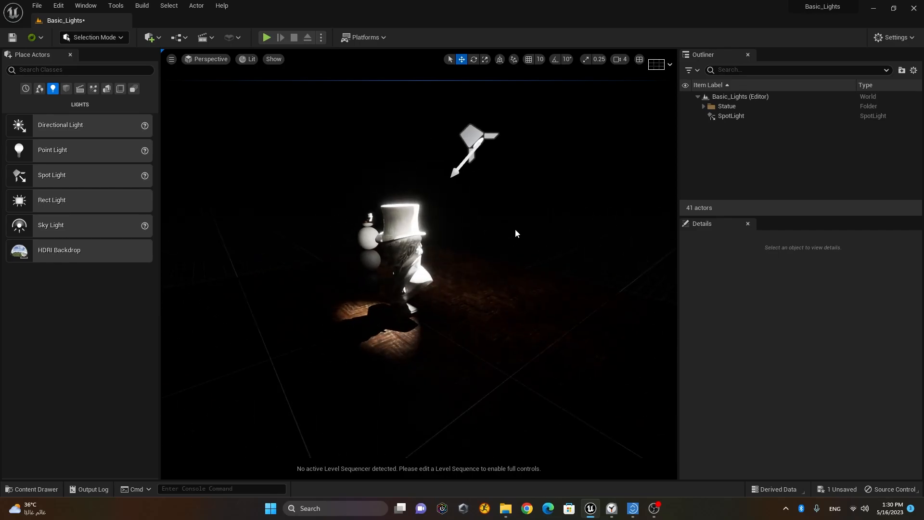
Deselect the spotlight and pick the Plane from the basic shapes list
{"action": "left_click", "coordinate": [731, 115]}
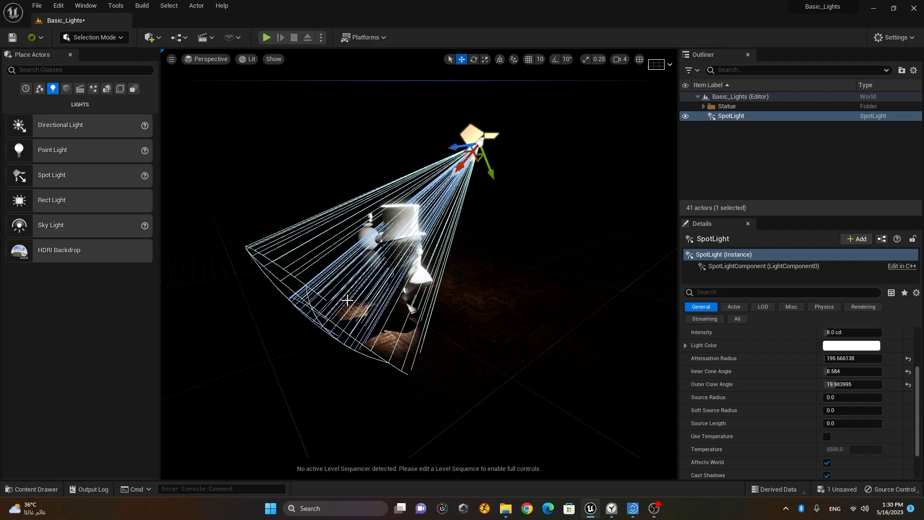
{"action": "left_click", "coordinate": [349, 157]}
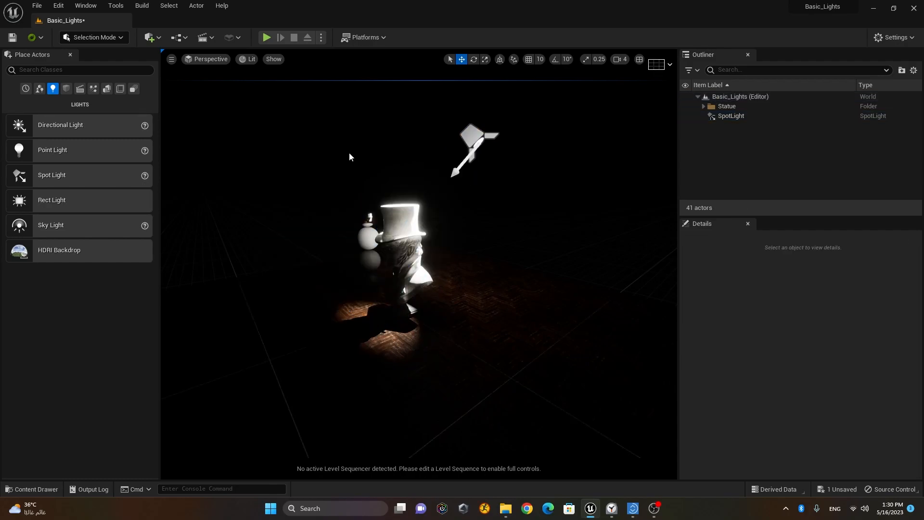
{"action": "left_click", "coordinate": [66, 89]}
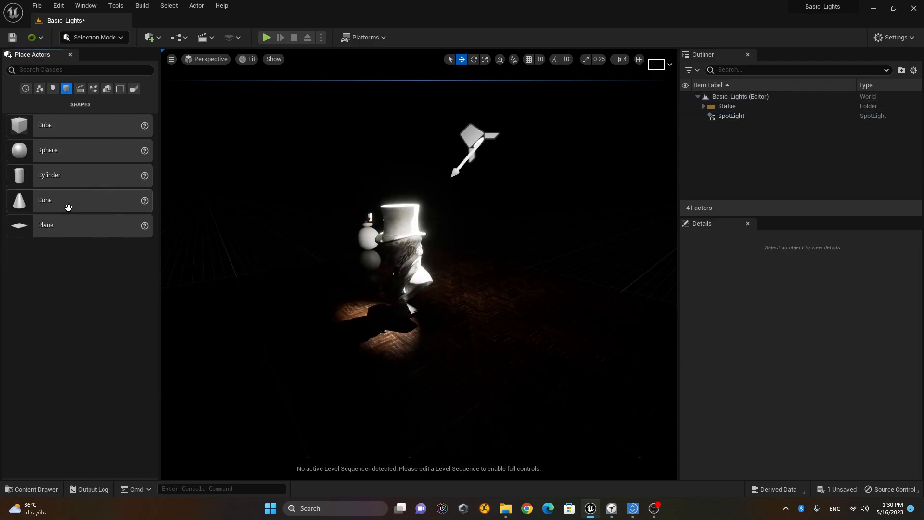
{"action": "left_click", "coordinate": [77, 225]}
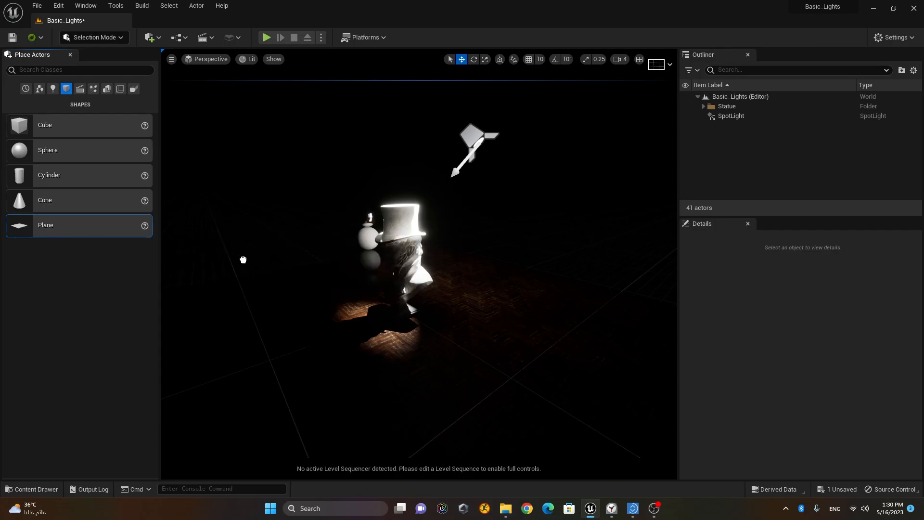
{"action": "mouse_move", "coordinate": [307, 282]}
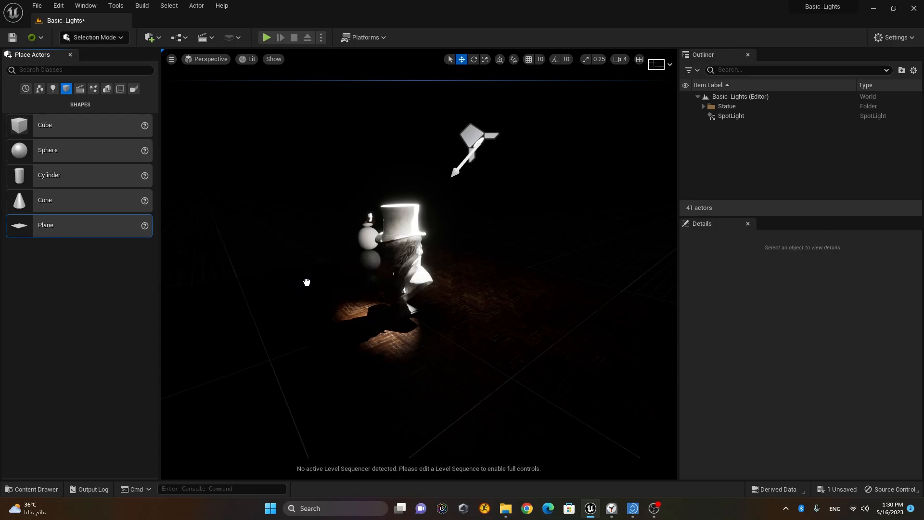
{"action": "mouse_move", "coordinate": [317, 263]}
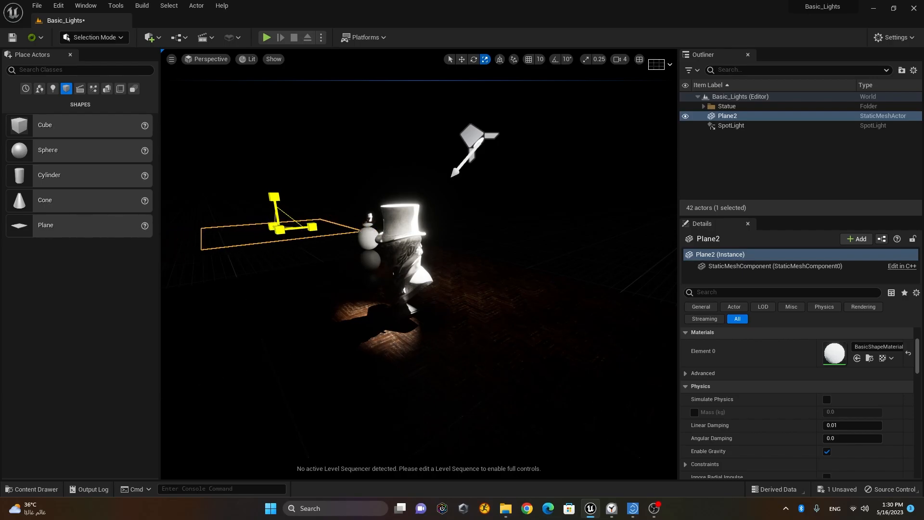
Scale and rotate the new plane with the transform gizmos
{"action": "left_click", "coordinate": [462, 59]}
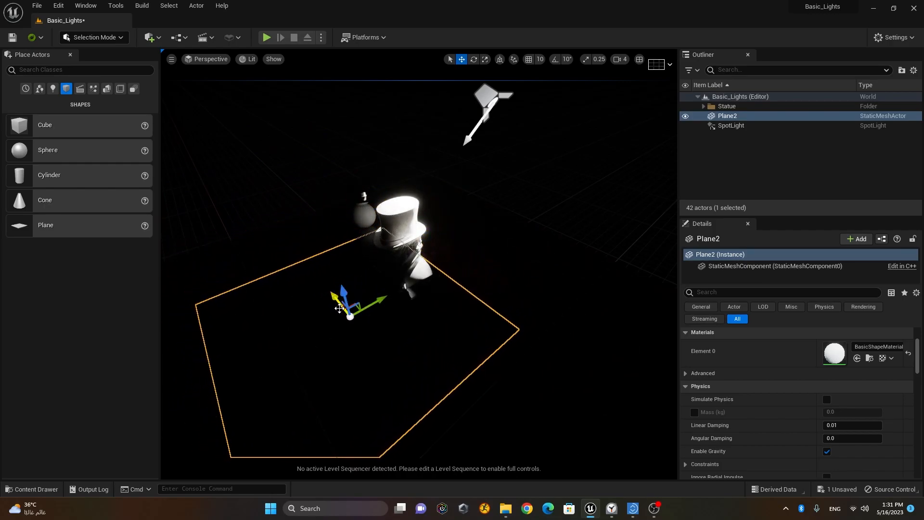
{"action": "left_click", "coordinate": [473, 59]}
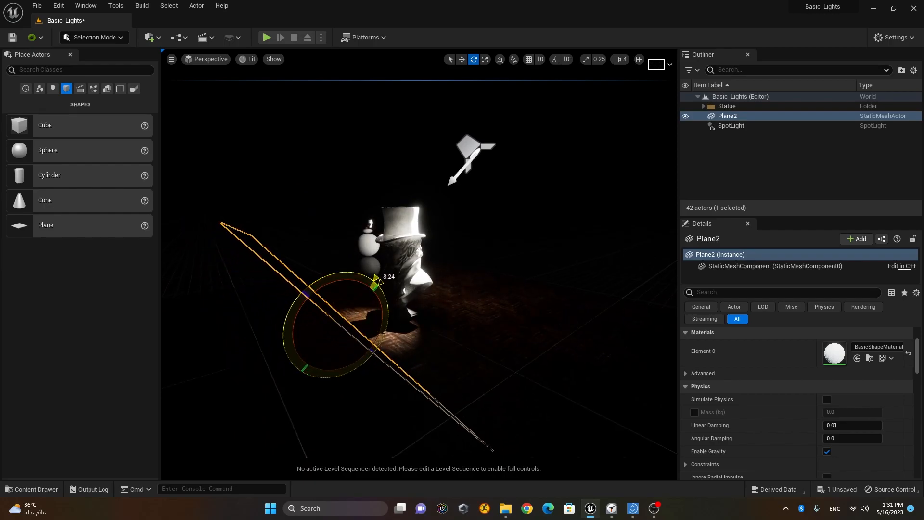
{"action": "left_click", "coordinate": [461, 59]}
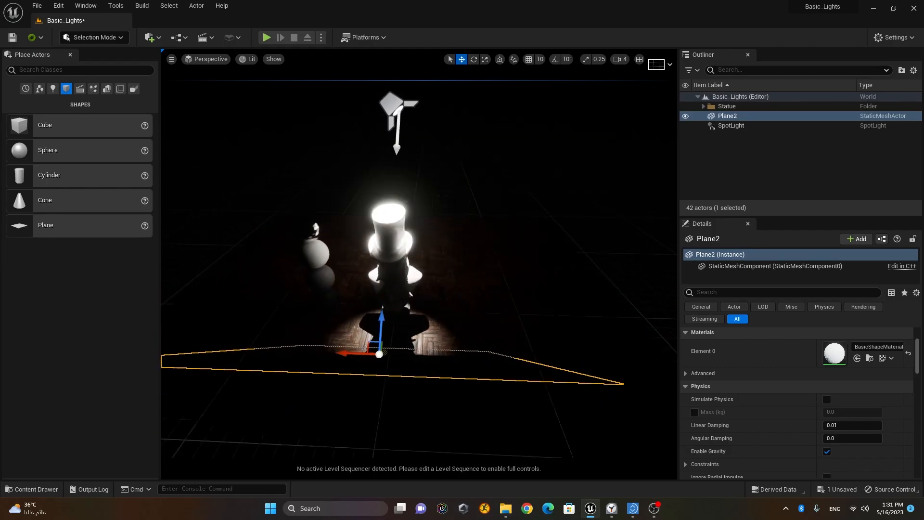
Raise the spotlight's attenuation radius, then reselect the plane to rotate it
{"action": "left_click", "coordinate": [731, 125]}
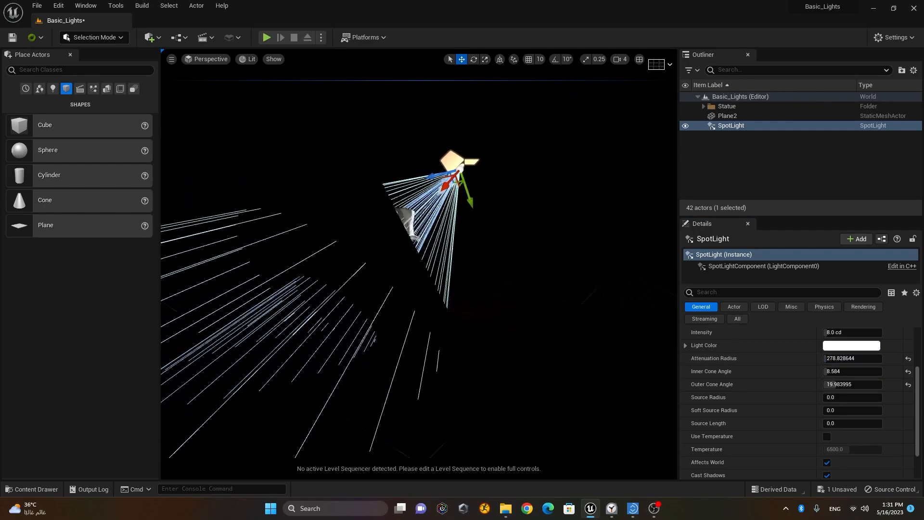
{"action": "left_click", "coordinate": [728, 116]}
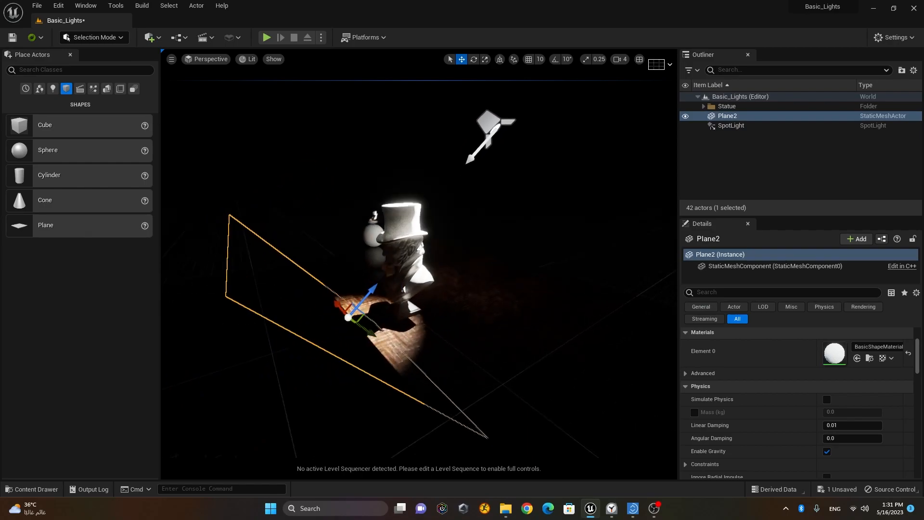
{"action": "left_click", "coordinate": [473, 59]}
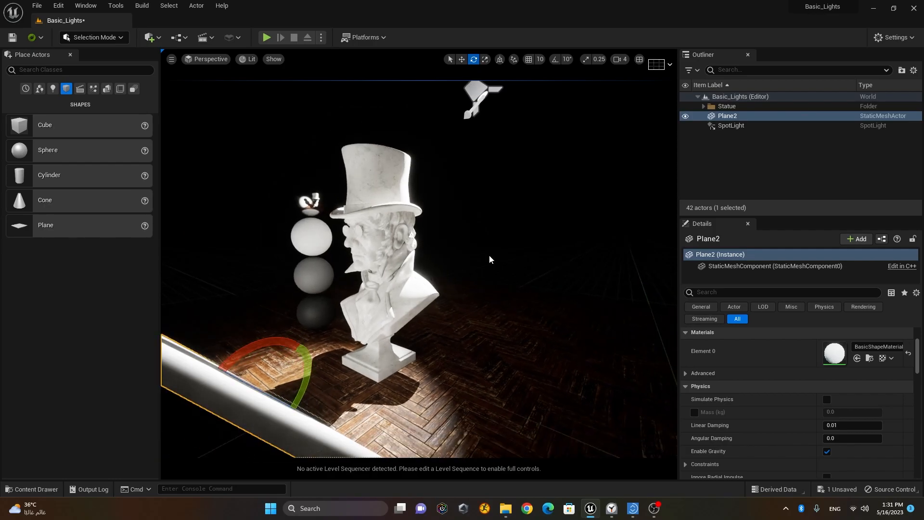
{"action": "left_click", "coordinate": [731, 125]}
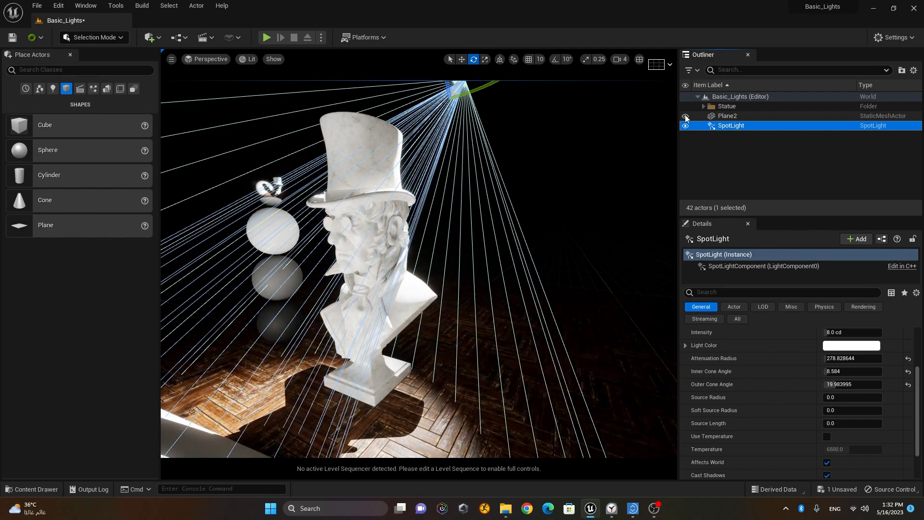
{"action": "left_click", "coordinate": [685, 116]}
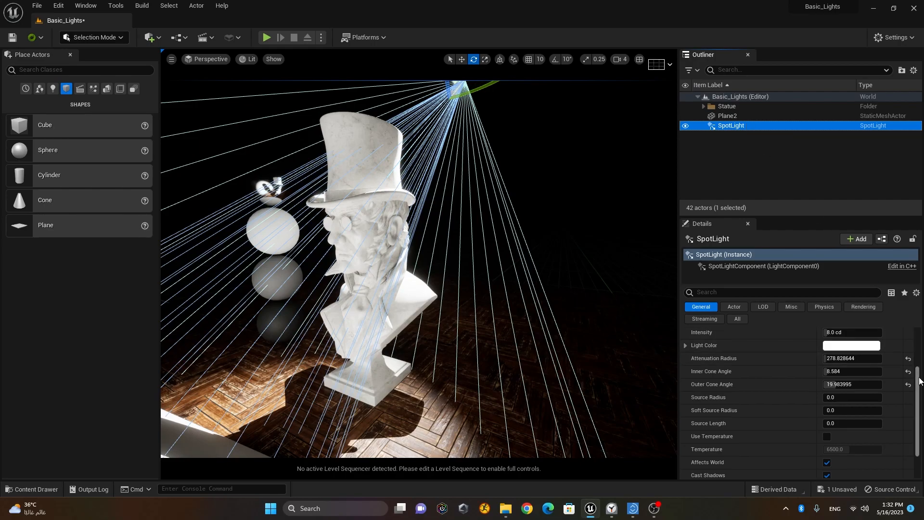
Test spotlight indirect lighting intensity at 0.0, then select the plane and open Content Drawer
{"action": "scroll", "scroll_direction": "up", "scroll_amount": 3}
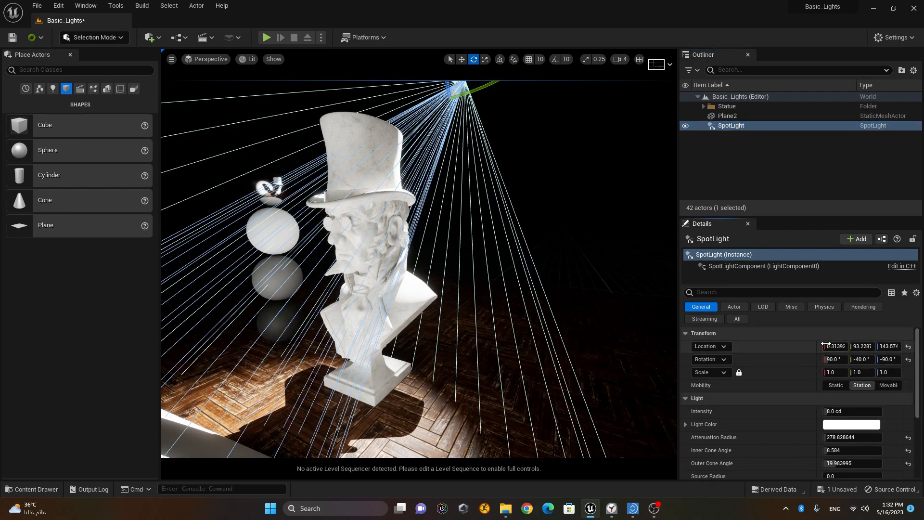
{"action": "mouse_move", "coordinate": [888, 385]}
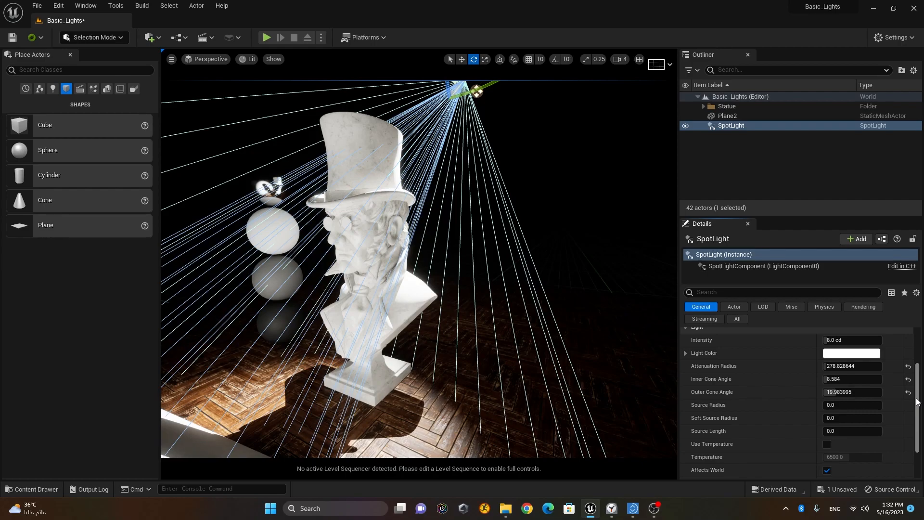
{"action": "scroll", "scroll_direction": "down", "scroll_amount": 3}
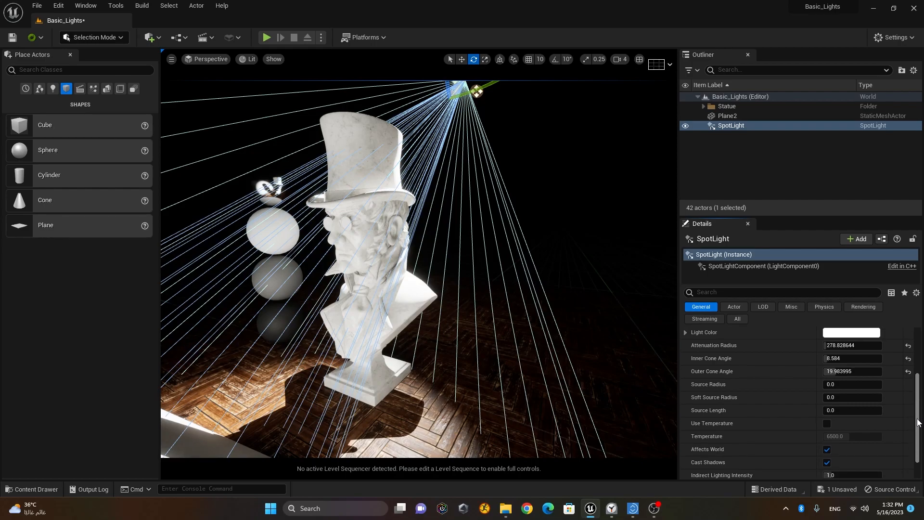
{"action": "scroll", "scroll_direction": "down", "scroll_amount": 3}
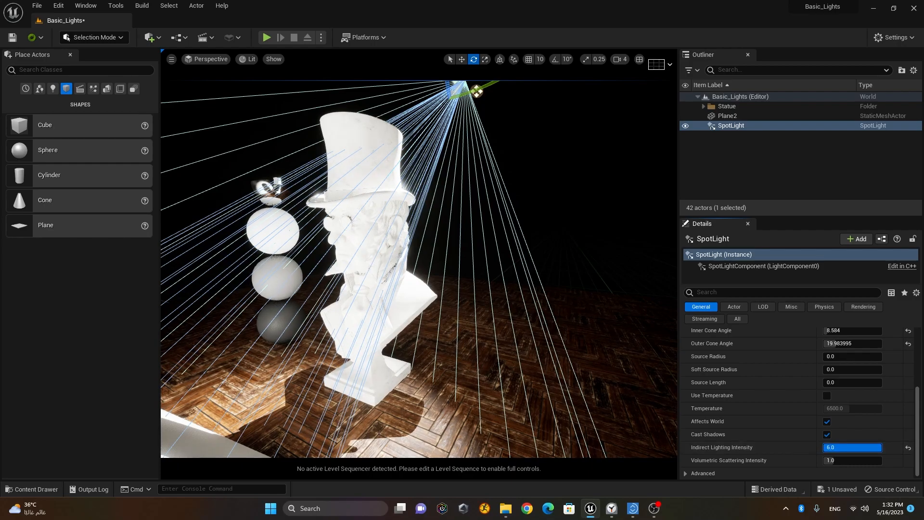
{"action": "type", "text": "0.0"}
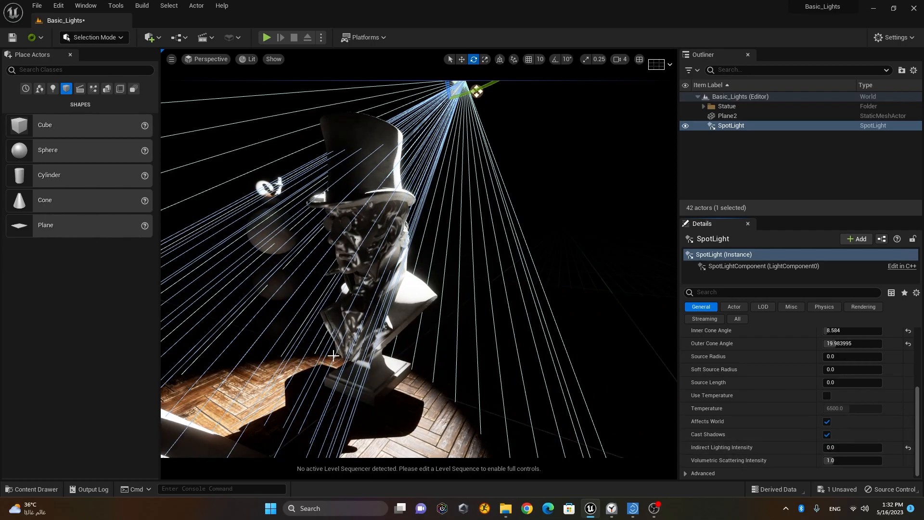
{"action": "mouse_move", "coordinate": [432, 259]}
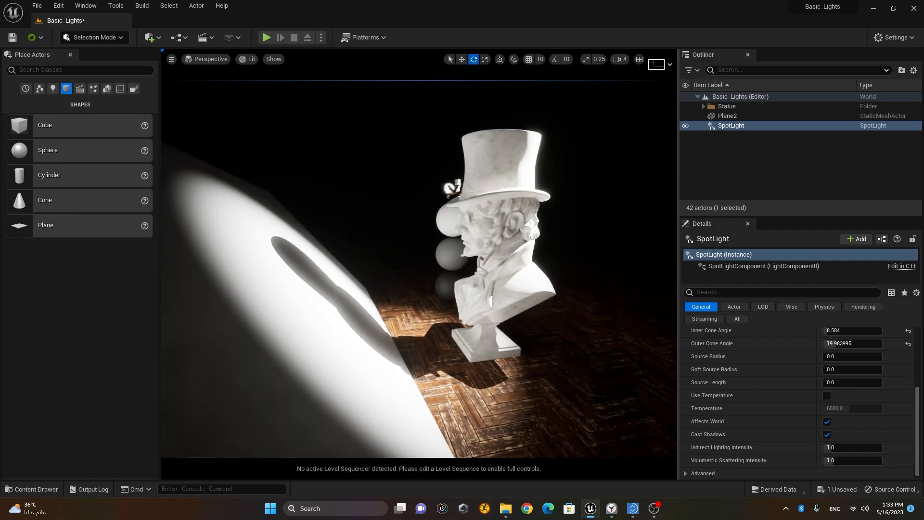
{"action": "left_click", "coordinate": [728, 115]}
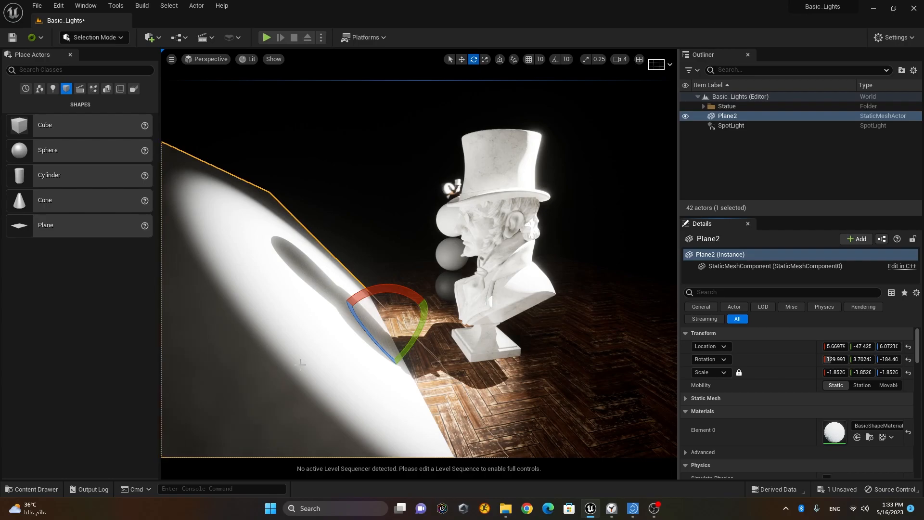
{"action": "mouse_move", "coordinate": [299, 367]}
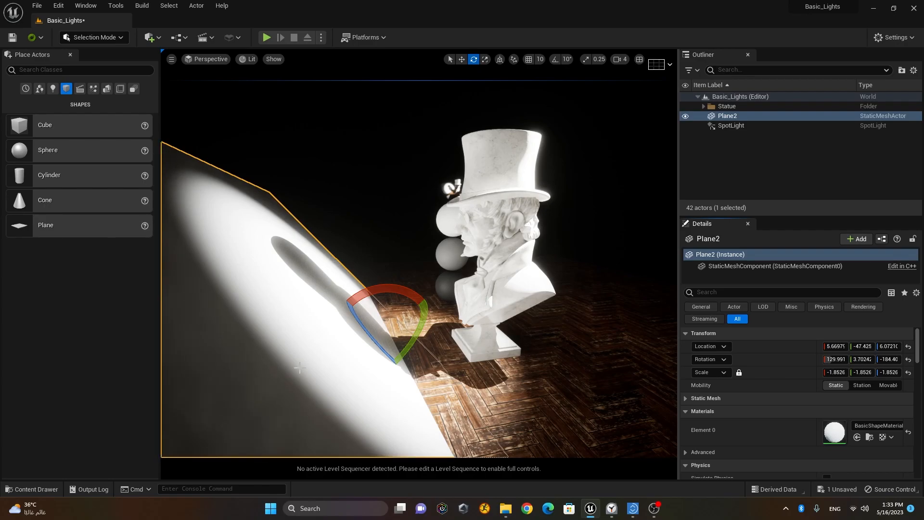
{"action": "left_click", "coordinate": [31, 491]}
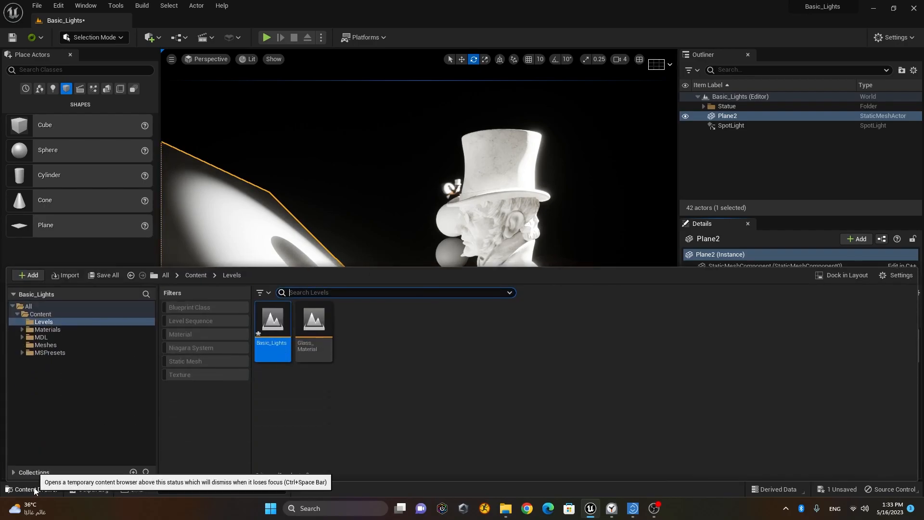
Apply the Dark material from the Materials folder to the plane, then delete the selection
{"action": "left_click", "coordinate": [41, 336]}
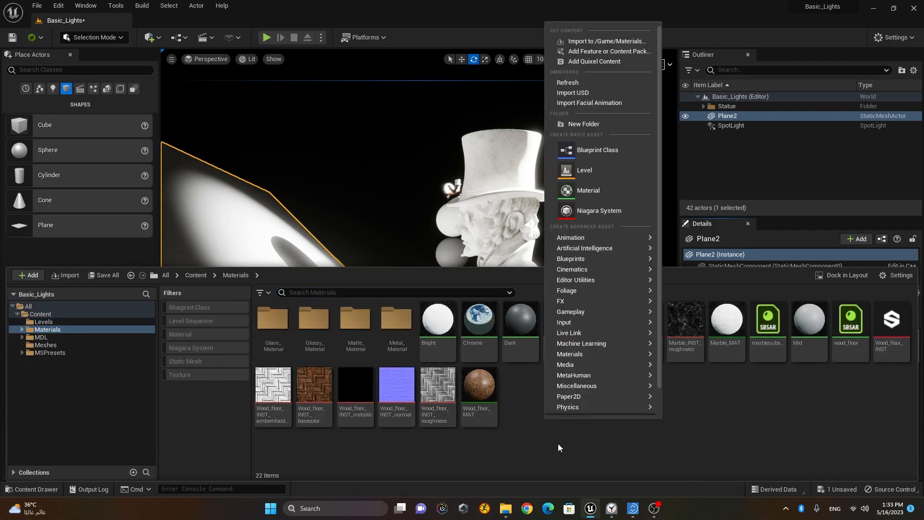
{"action": "left_click", "coordinate": [518, 321]}
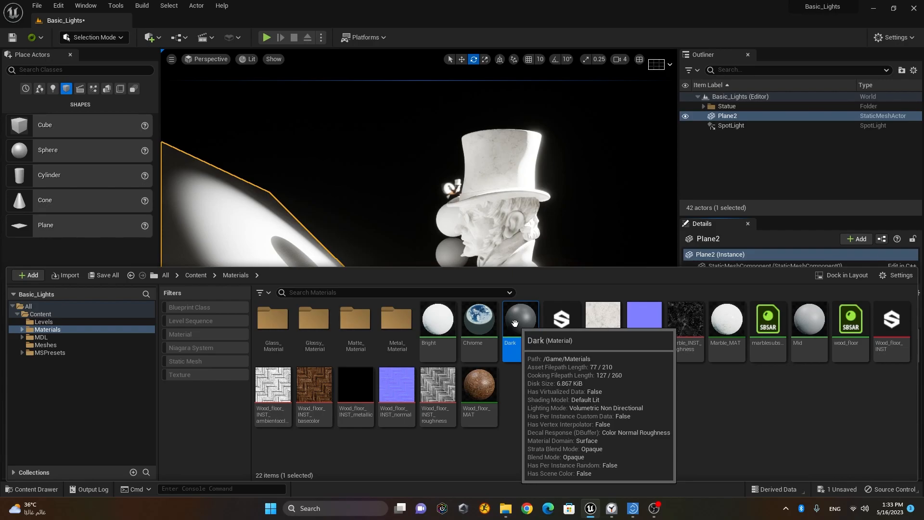
{"action": "double_click", "coordinate": [520, 319]}
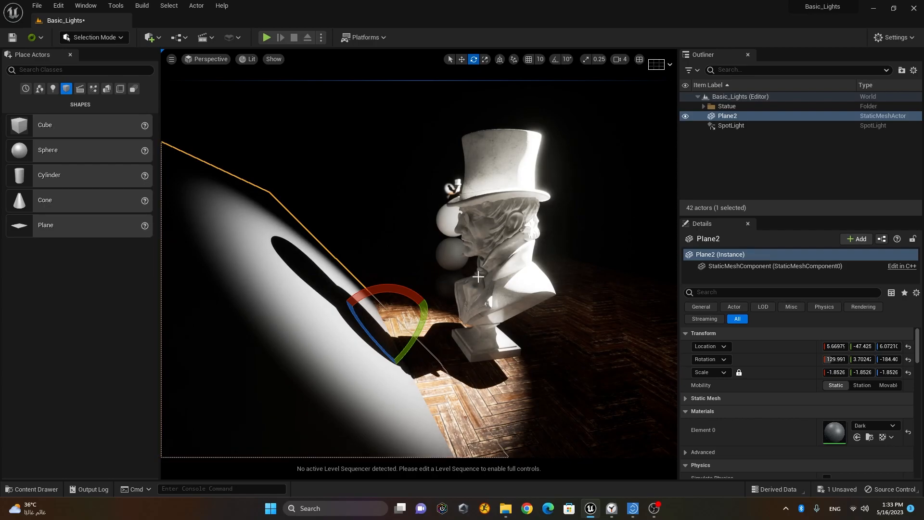
{"action": "mouse_move", "coordinate": [475, 322]}
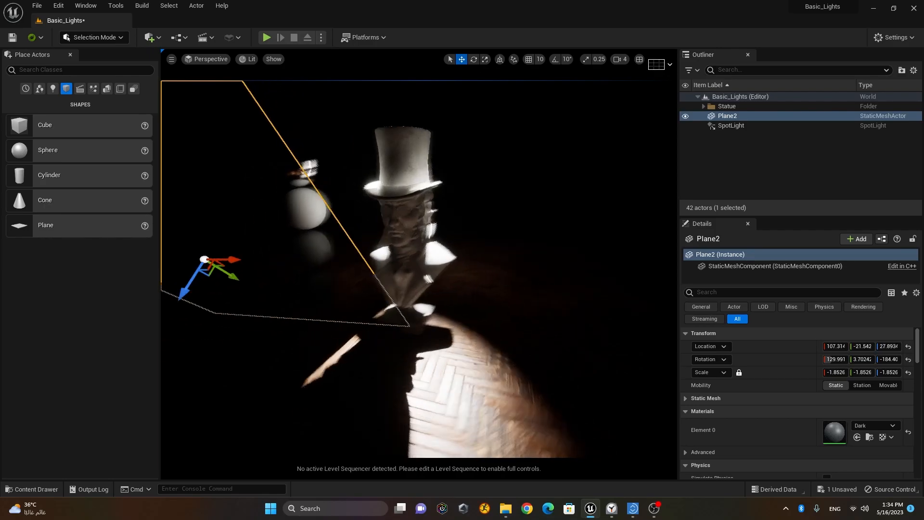
{"action": "key", "text": "Delete"}
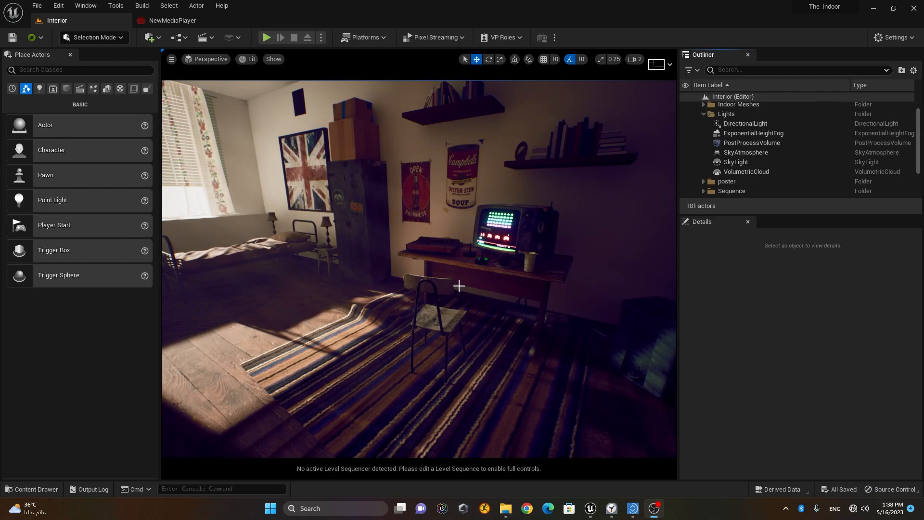
{"action": "mouse_move", "coordinate": [402, 314]}
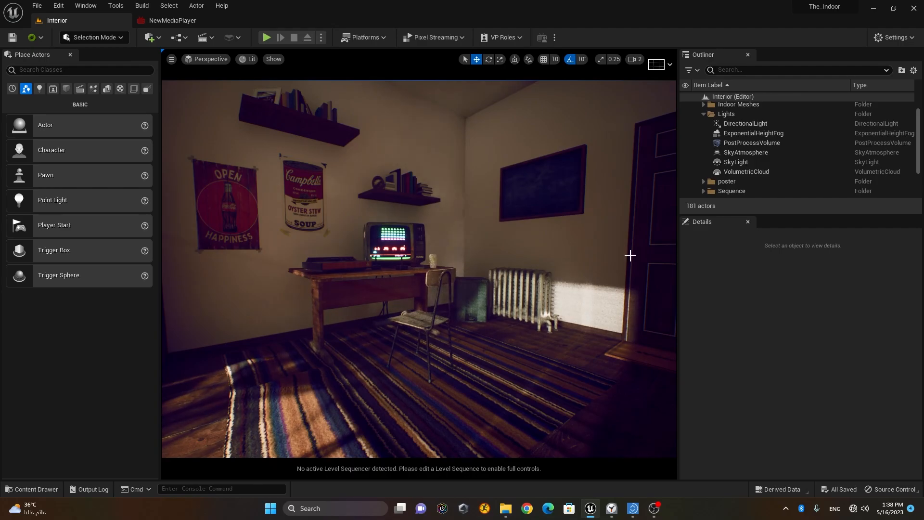
{"action": "mouse_move", "coordinate": [800, 179]}
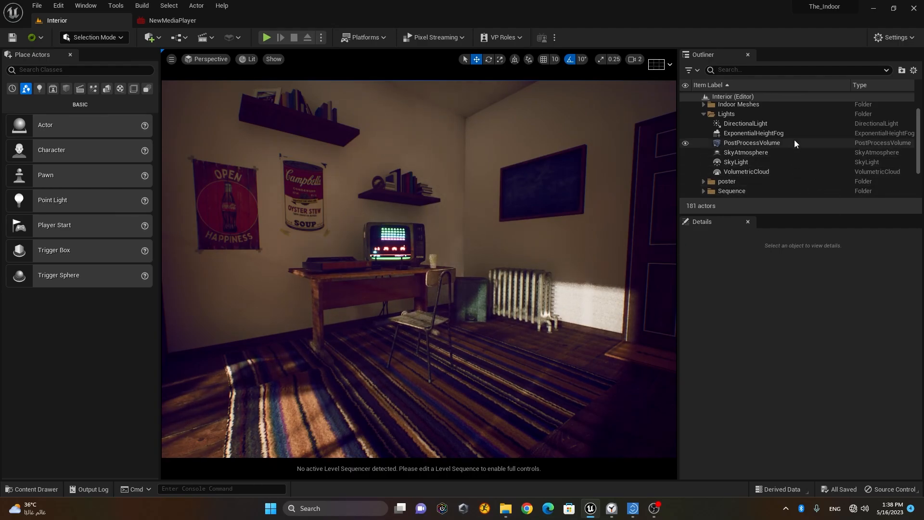
{"action": "mouse_move", "coordinate": [746, 123]}
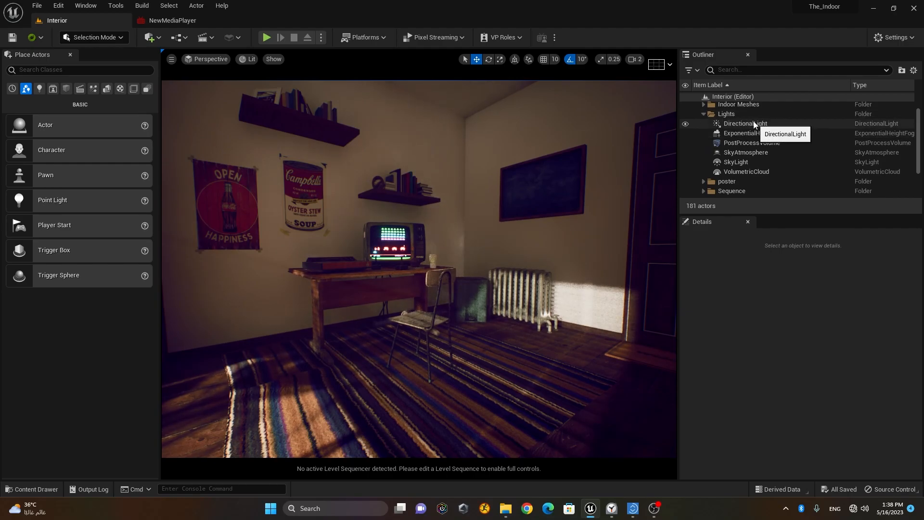
Reset DirectionalLight Indirect Lighting Intensity to its 1.0 default, then set it to 6.0
{"action": "left_click", "coordinate": [745, 123]}
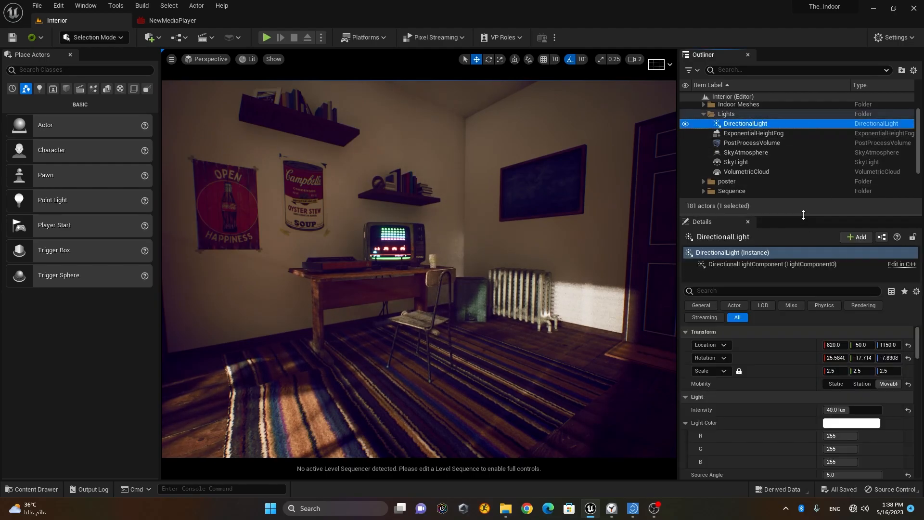
{"action": "scroll", "scroll_direction": "down", "scroll_amount": 3}
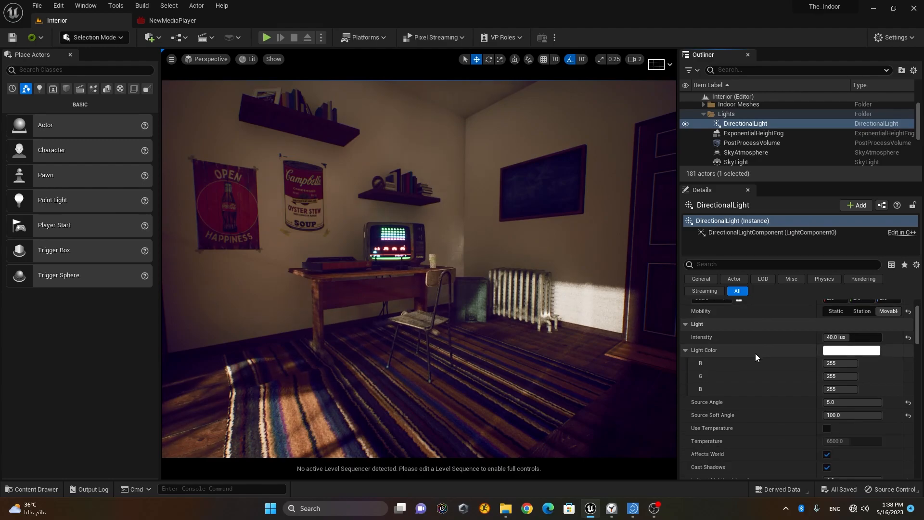
{"action": "scroll", "scroll_direction": "down", "scroll_amount": 3}
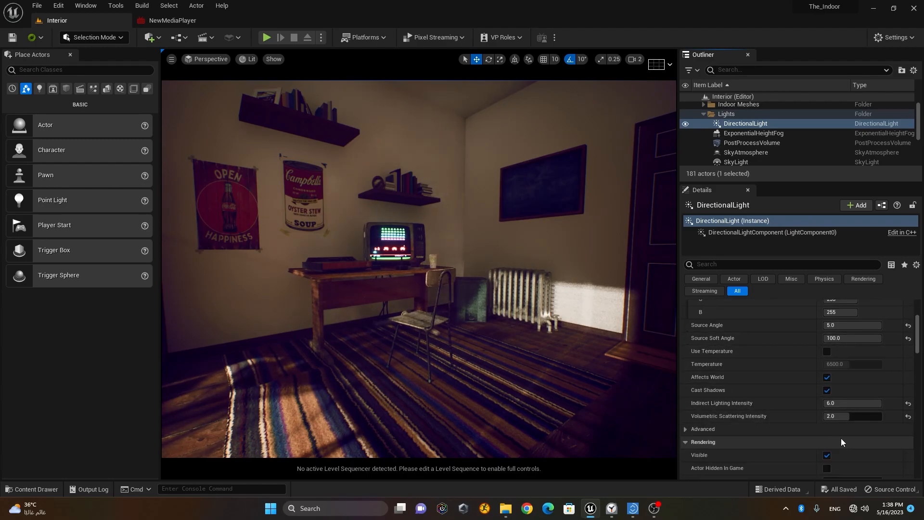
{"action": "mouse_move", "coordinate": [714, 407]}
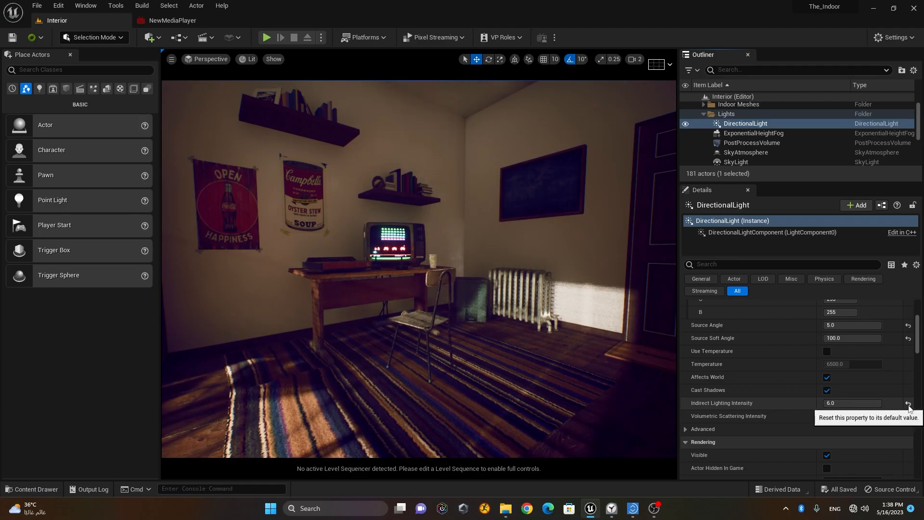
{"action": "left_click", "coordinate": [909, 404]}
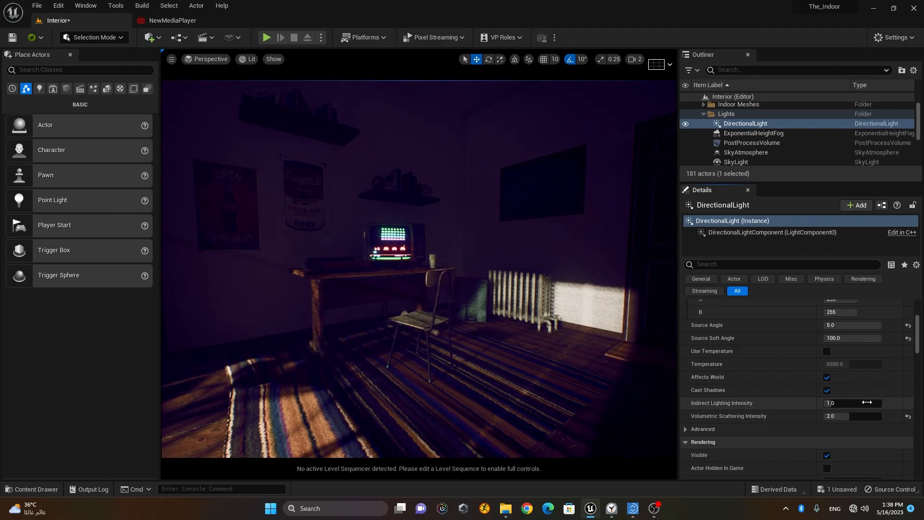
{"action": "triple_click", "coordinate": [853, 403]}
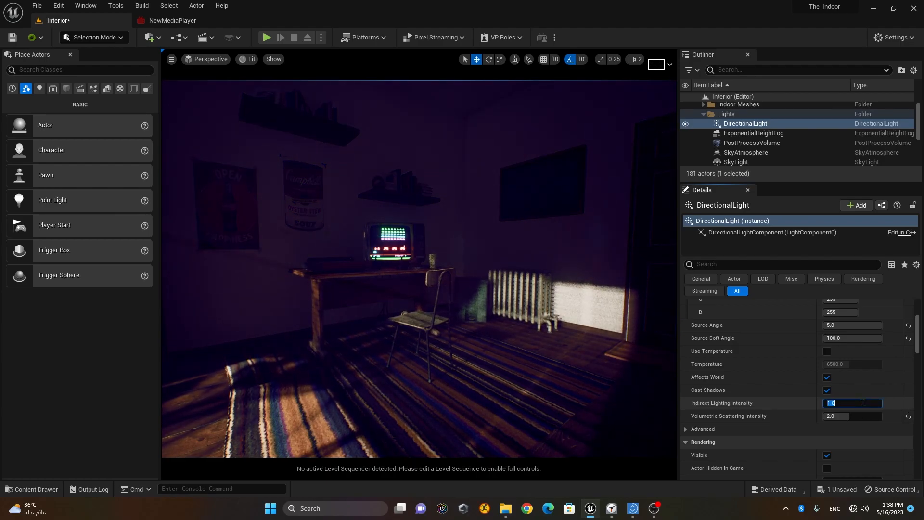
{"action": "type", "text": "6.0"}
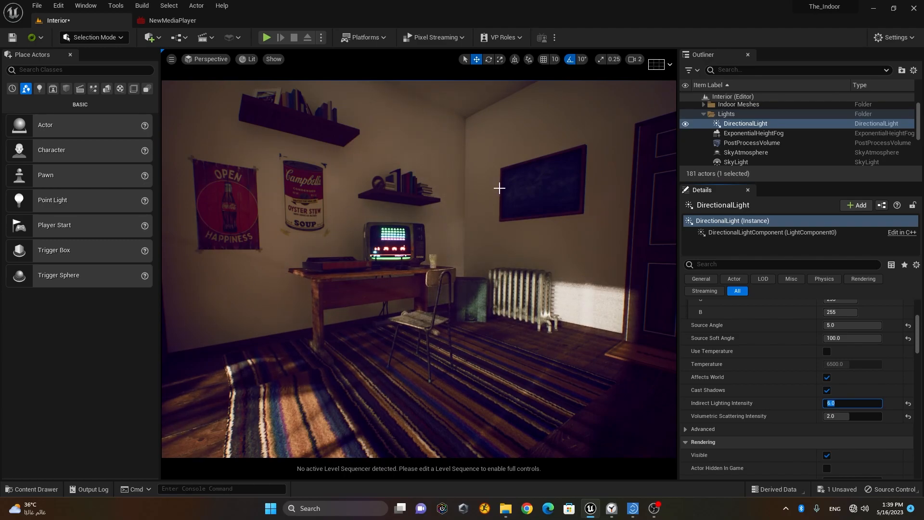
{"action": "mouse_move", "coordinate": [562, 265]}
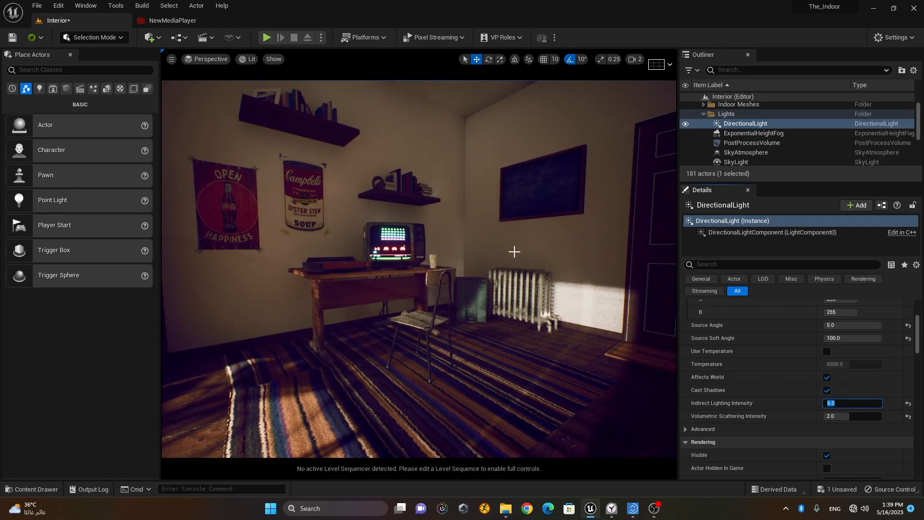
{"action": "mouse_move", "coordinate": [543, 323]}
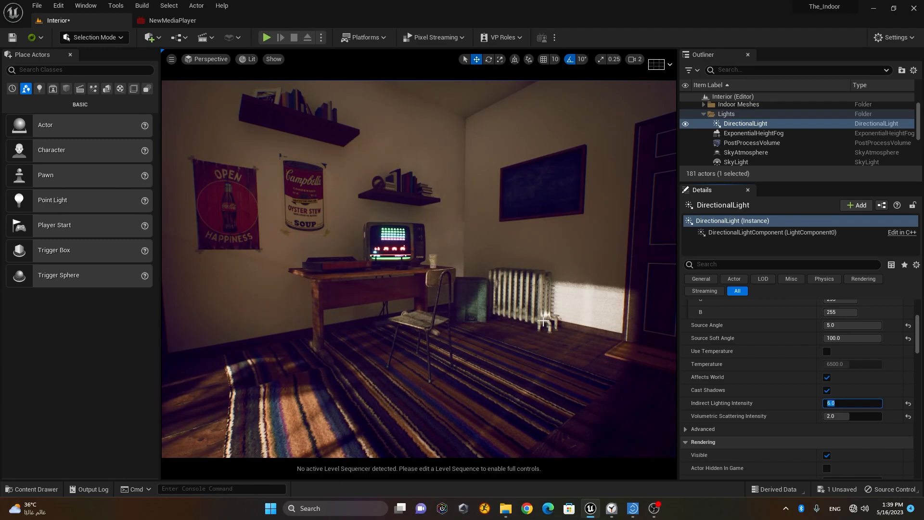
{"action": "mouse_move", "coordinate": [510, 205]}
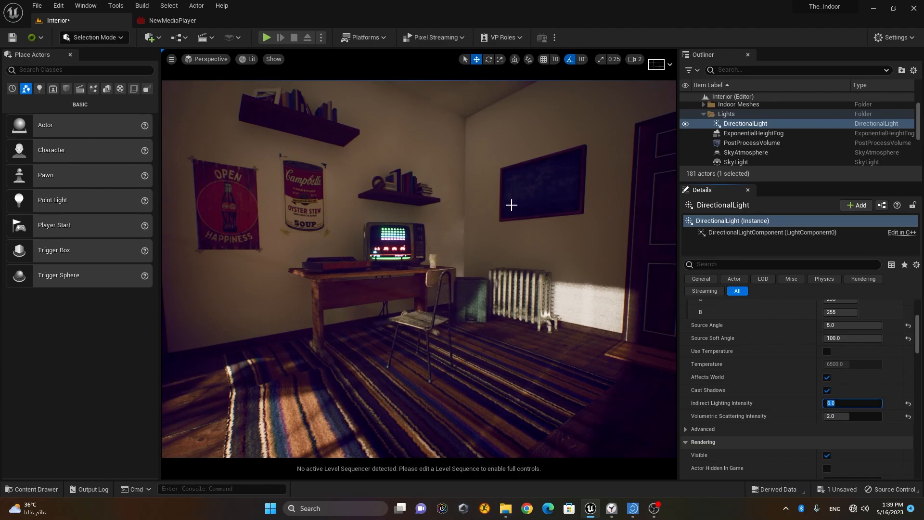
{"action": "mouse_move", "coordinate": [536, 408]}
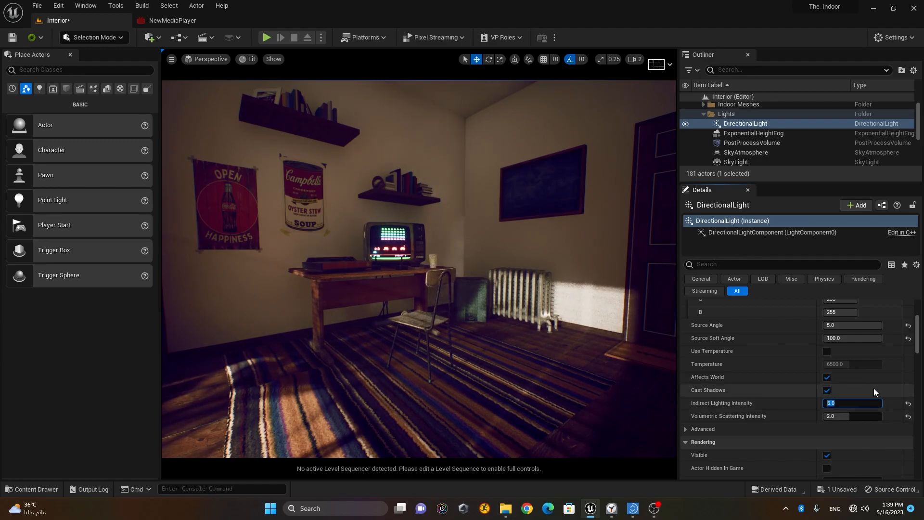
{"action": "type", "text": "20.0"}
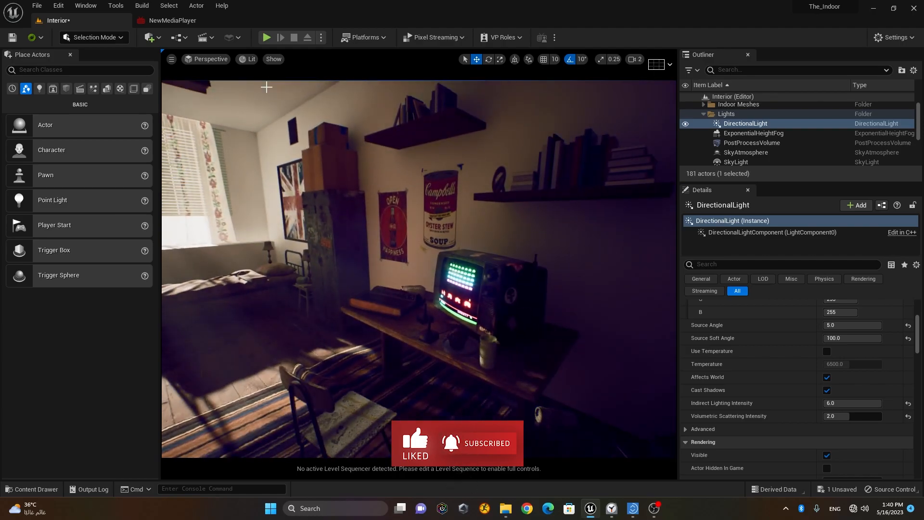
Preview the level, play the atari source in NewMediaPlayer, and return to Interior
{"action": "left_click", "coordinate": [265, 37]}
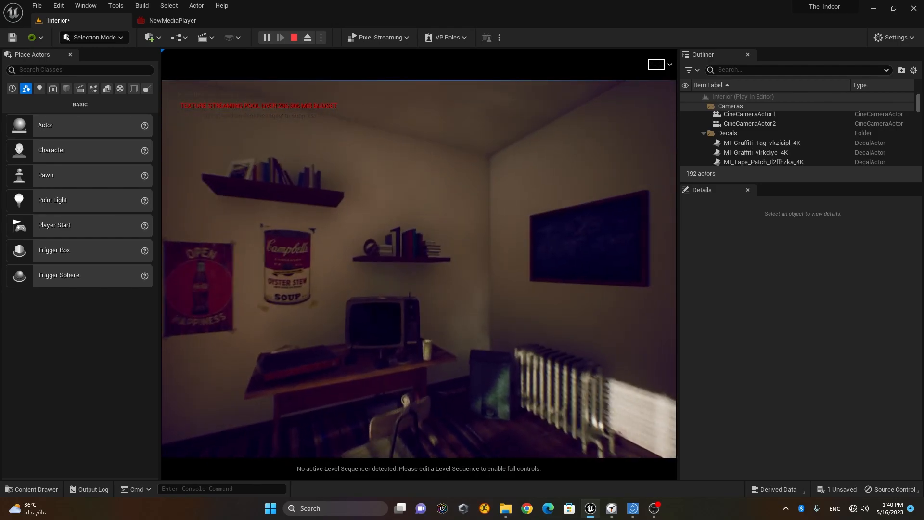
{"action": "left_click", "coordinate": [293, 37]}
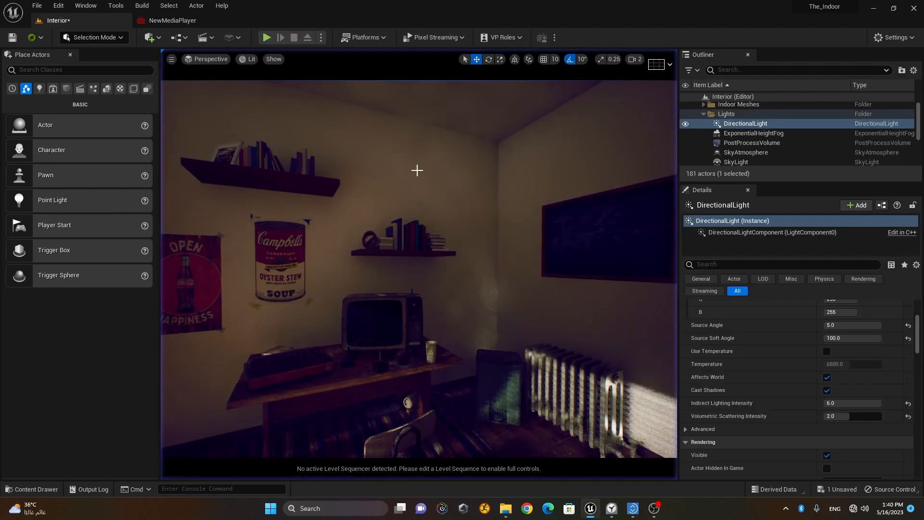
{"action": "left_click", "coordinate": [171, 20]}
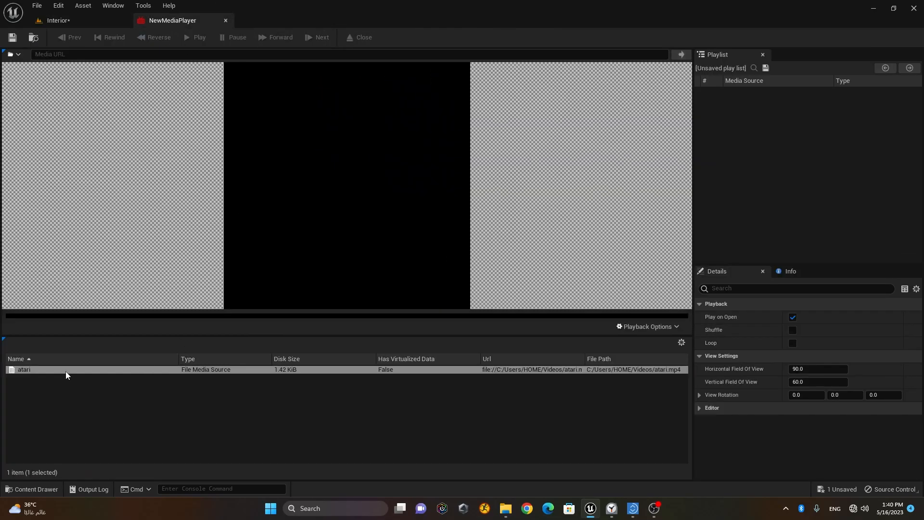
{"action": "double_click", "coordinate": [25, 370]}
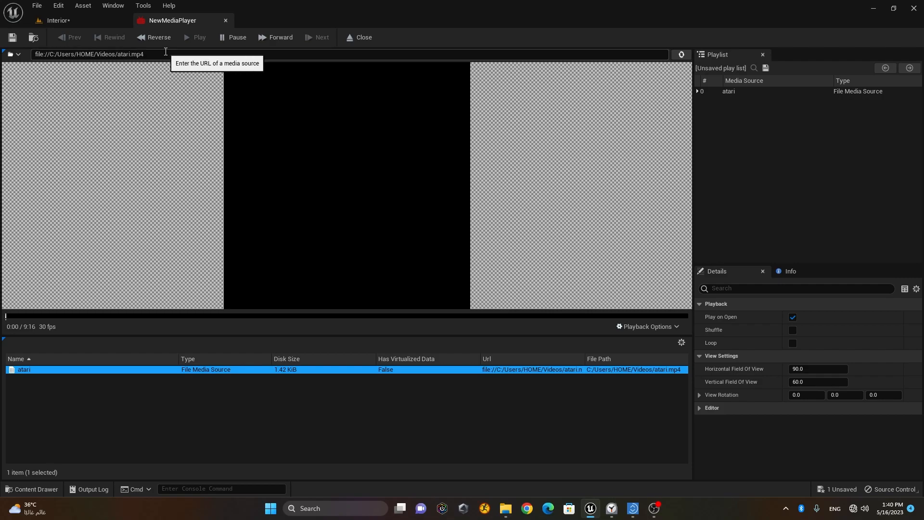
{"action": "left_click", "coordinate": [199, 37]}
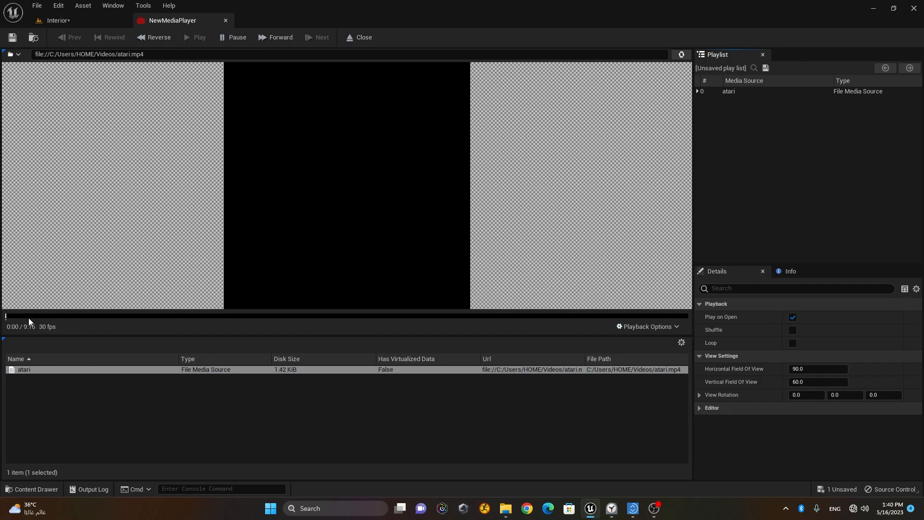
{"action": "left_click", "coordinate": [57, 20]}
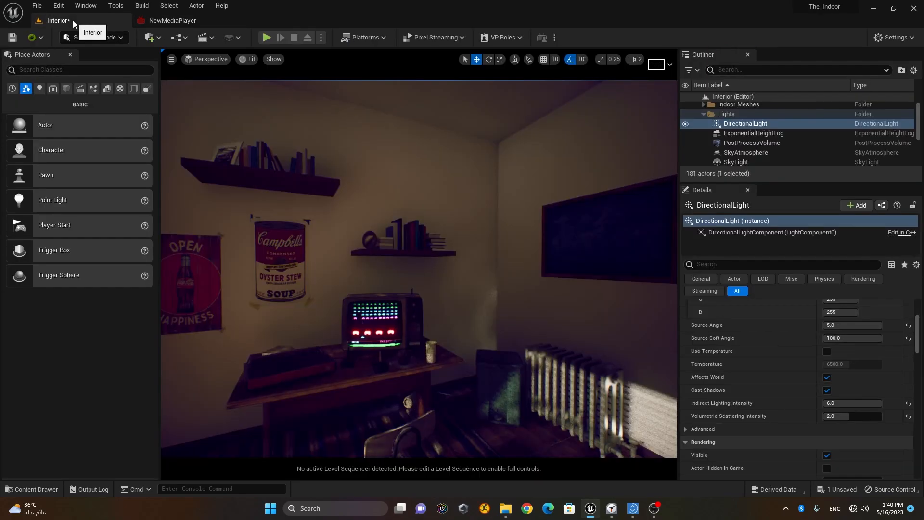